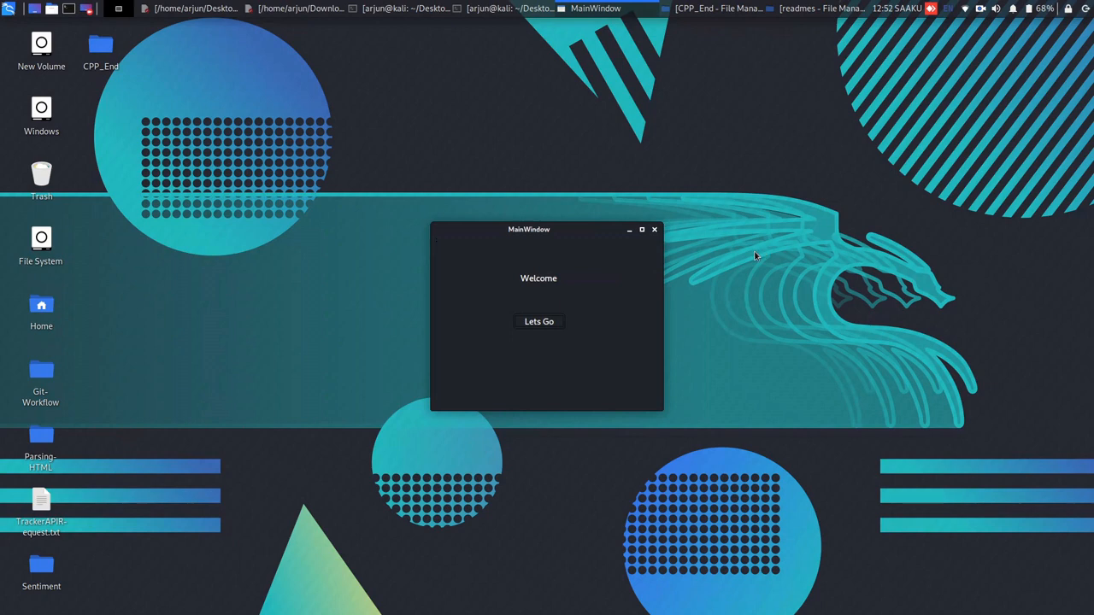
mouse_move(733, 284)
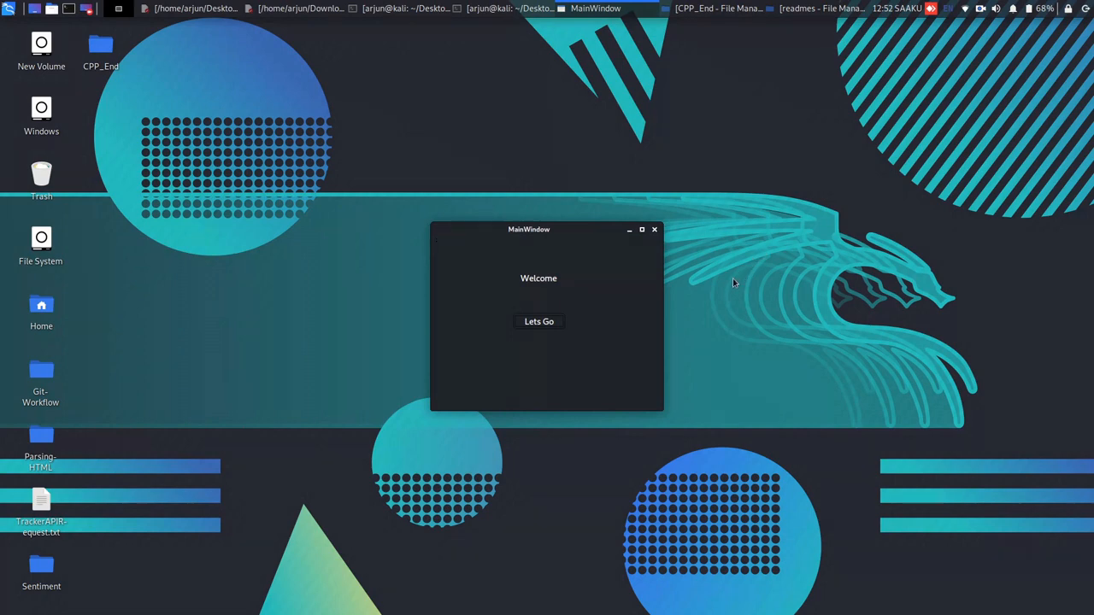
mouse_move(540, 332)
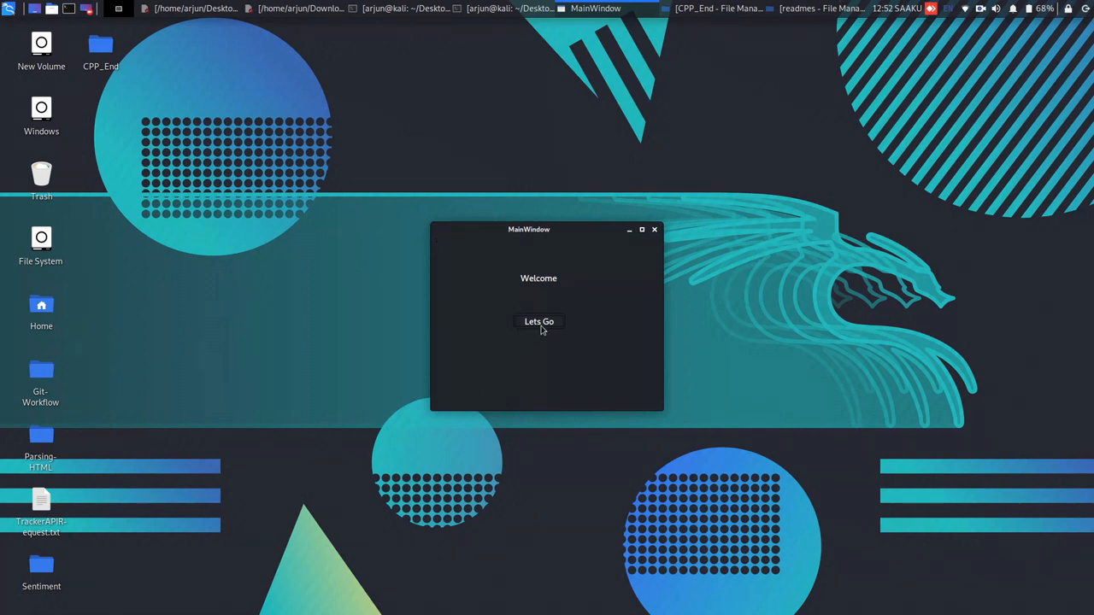
Leave the Welcome window via 'Lets Go' to reach the sign-in dialog
left_click(538, 321)
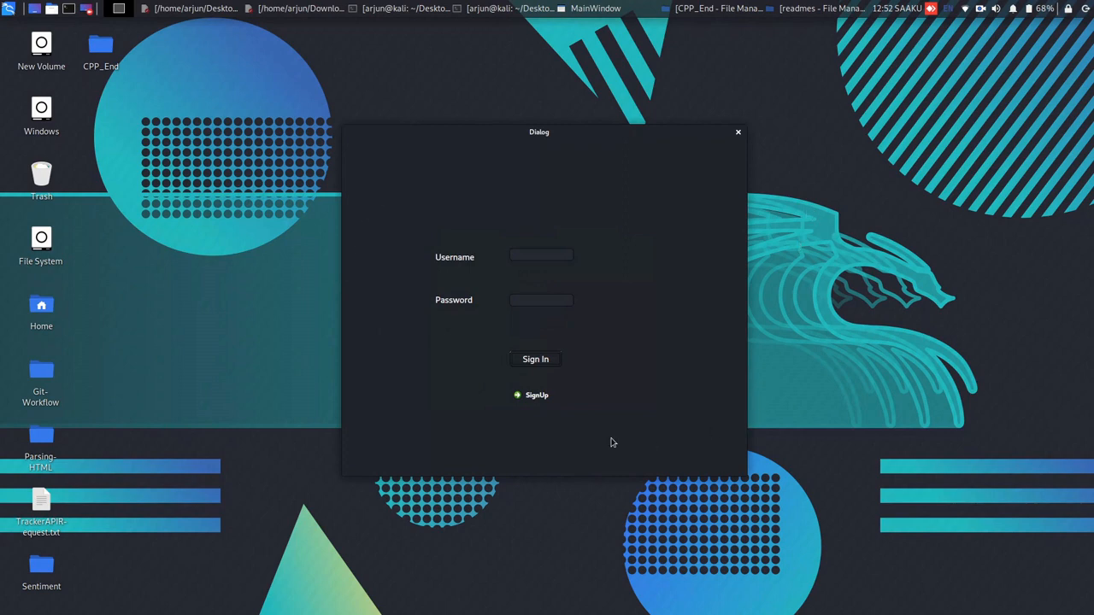
mouse_move(564, 441)
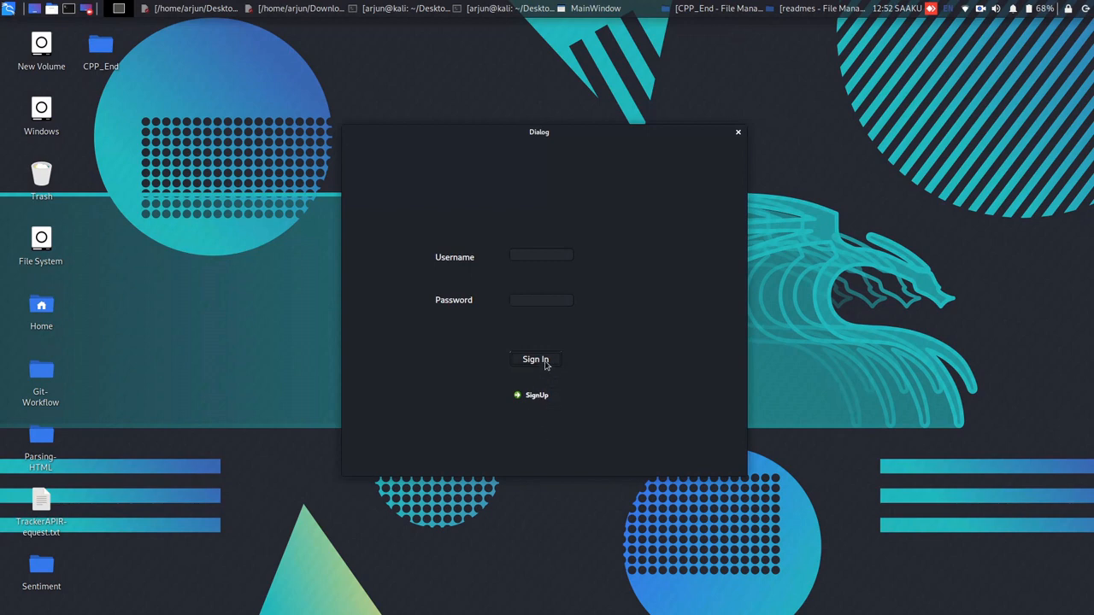
mouse_move(536, 395)
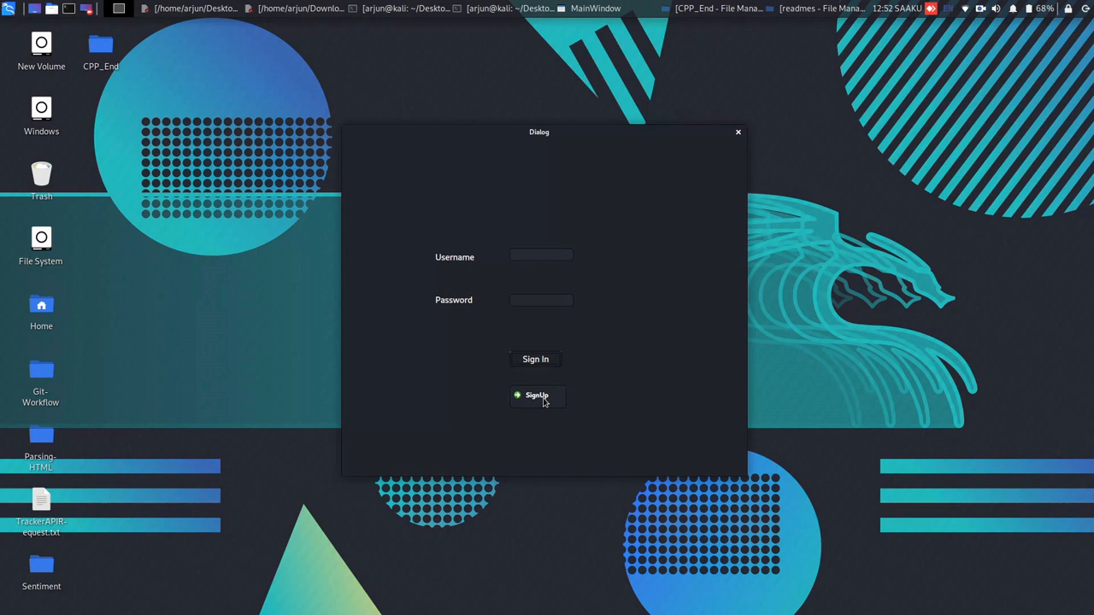
left_click(537, 396)
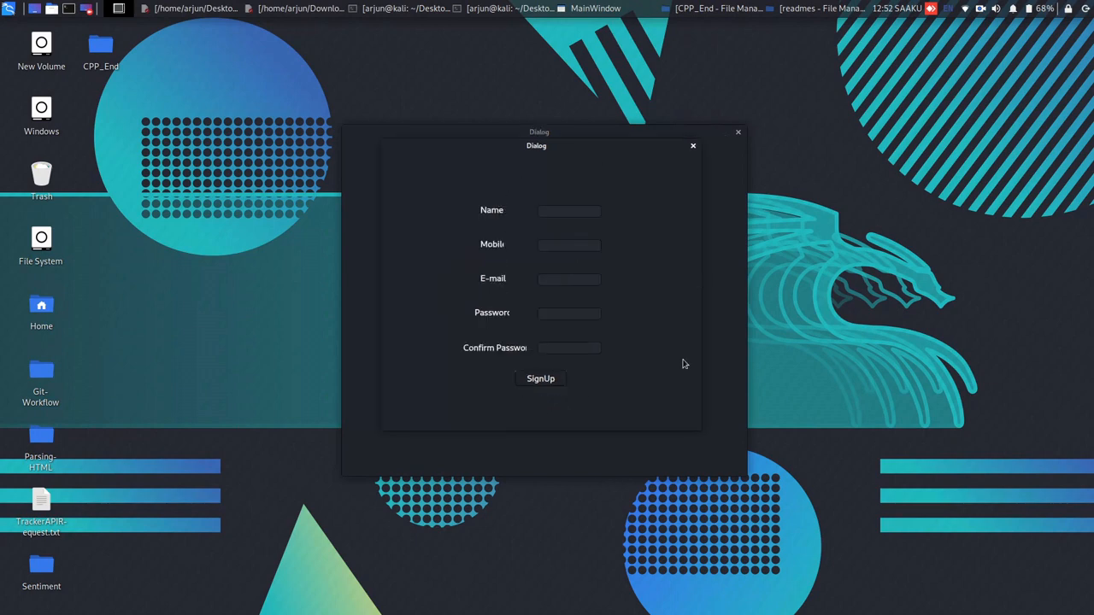
mouse_move(523, 224)
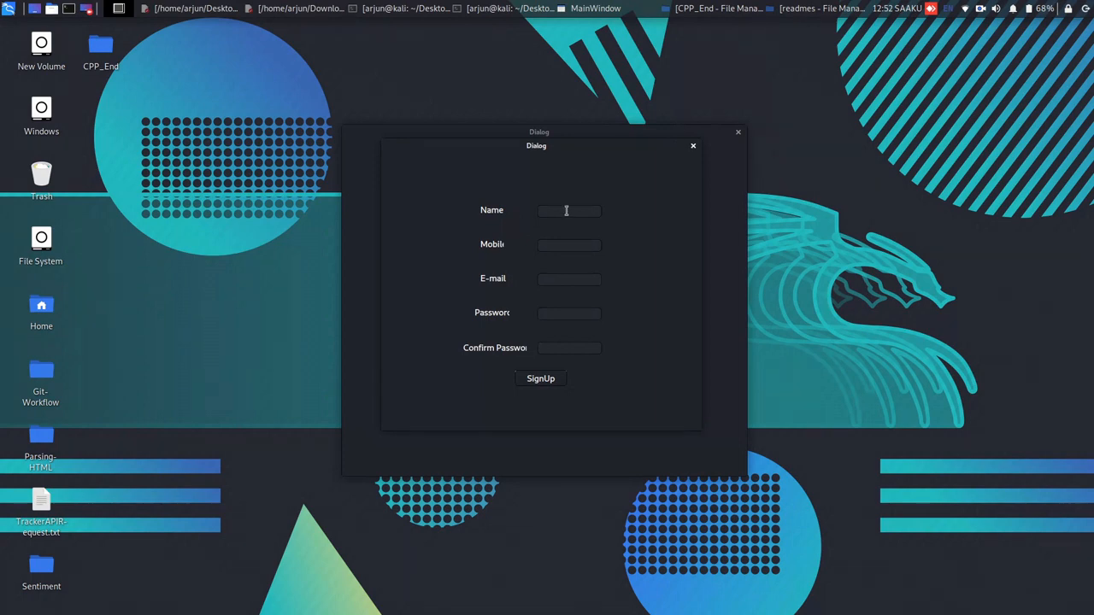
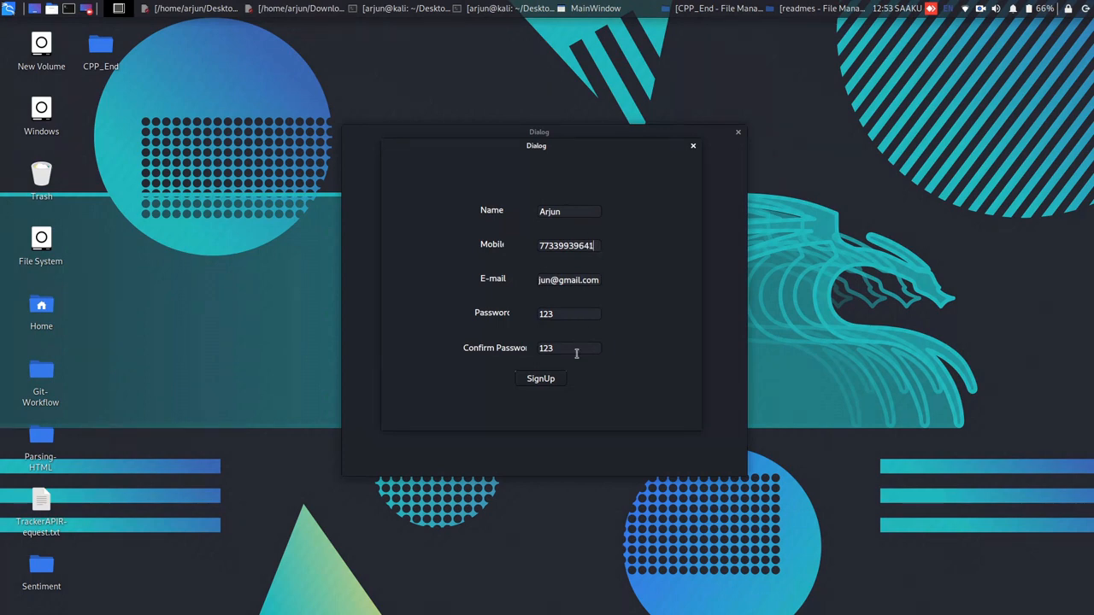
Submit the sign-up, dismiss the incorrect-details error, resubmit with the fixed mobile and acknowledge 'Registration Successful'
left_click(540, 380)
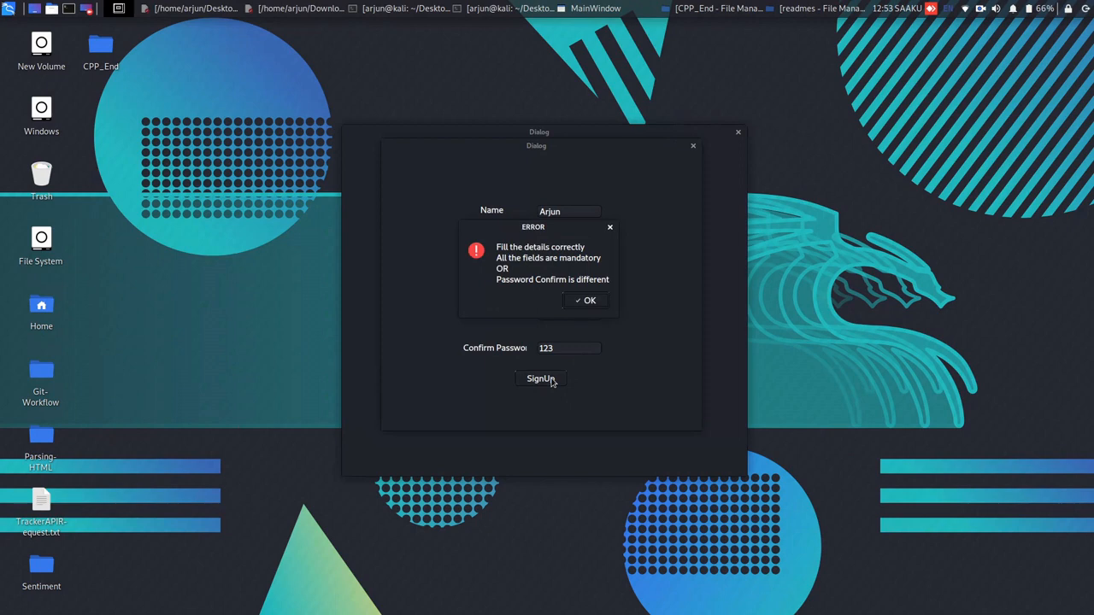
left_click(585, 301)
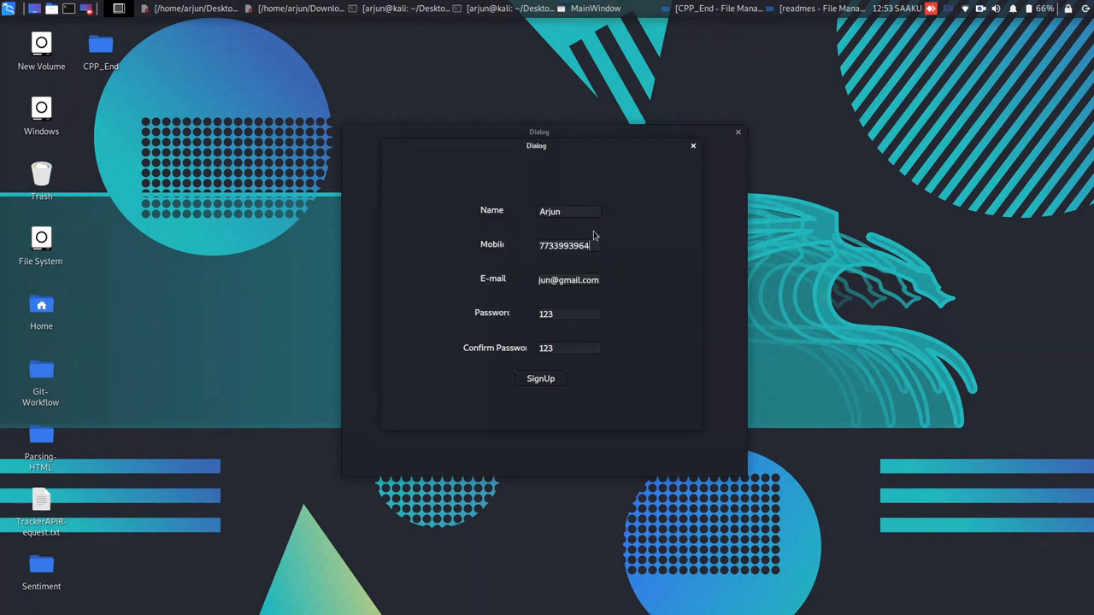
mouse_move(571, 402)
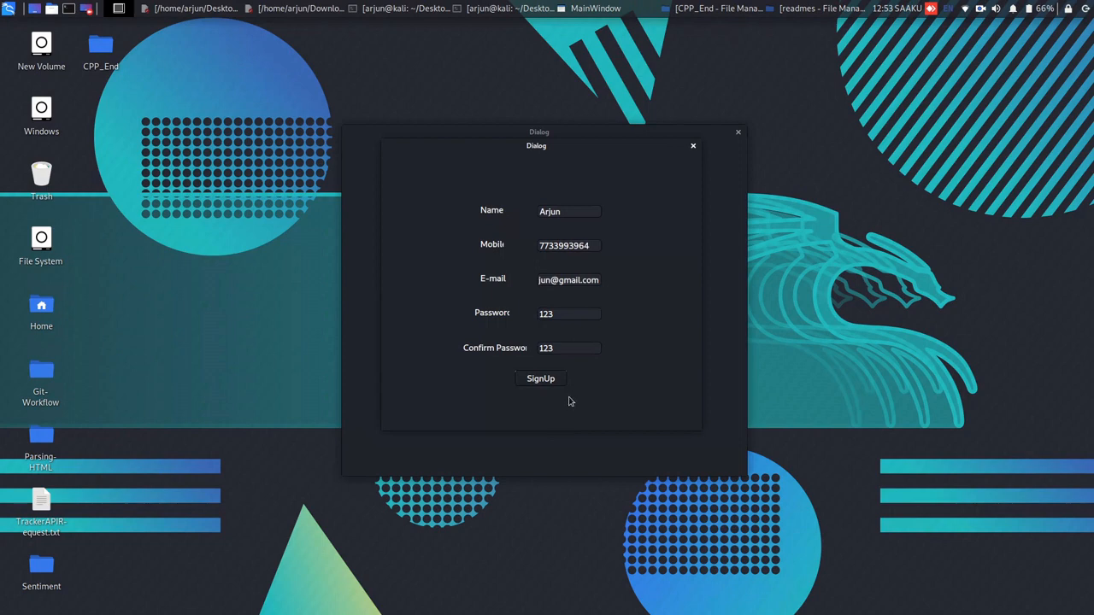
left_click(540, 379)
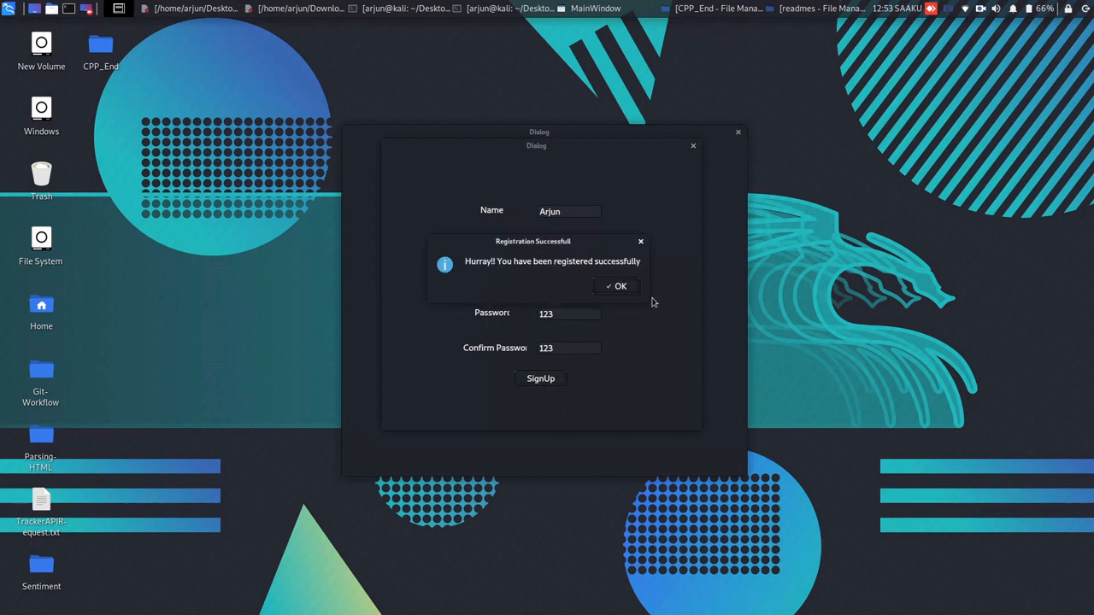
left_click(615, 285)
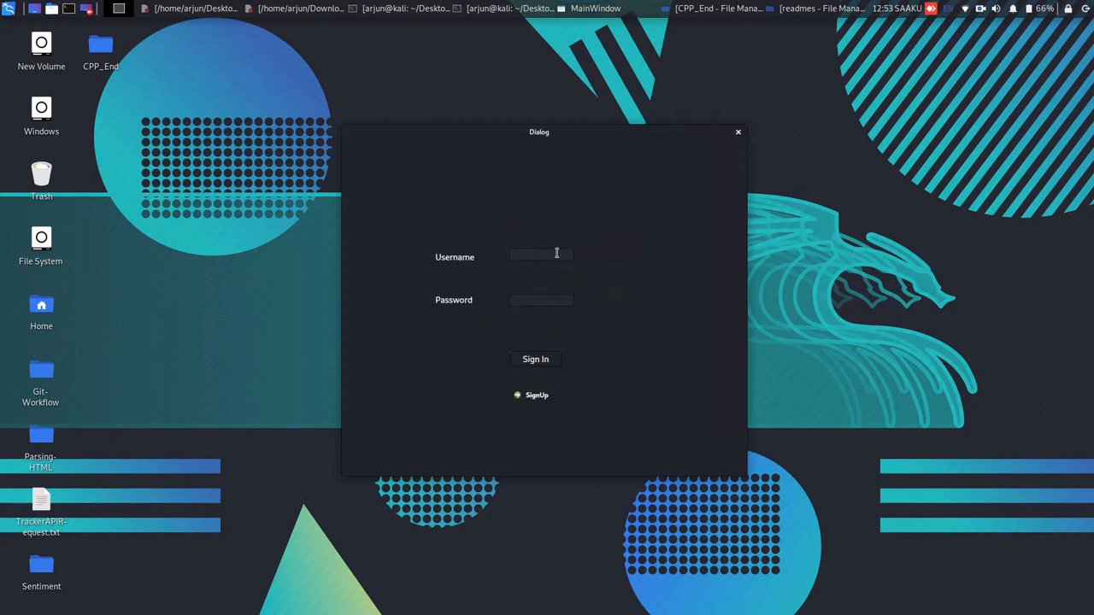
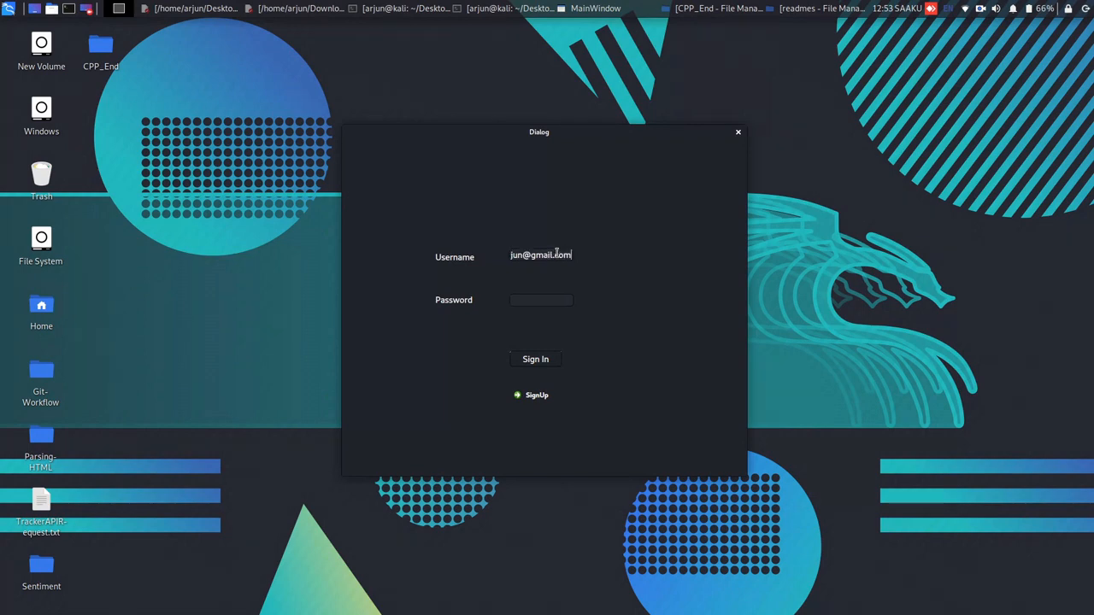
type("1")
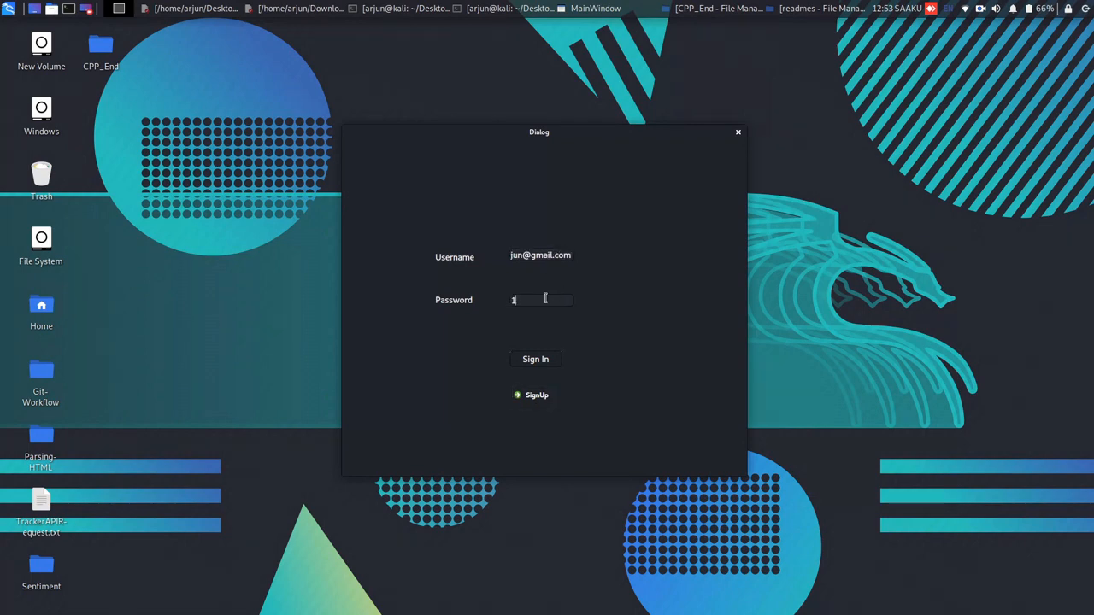
left_click(535, 359)
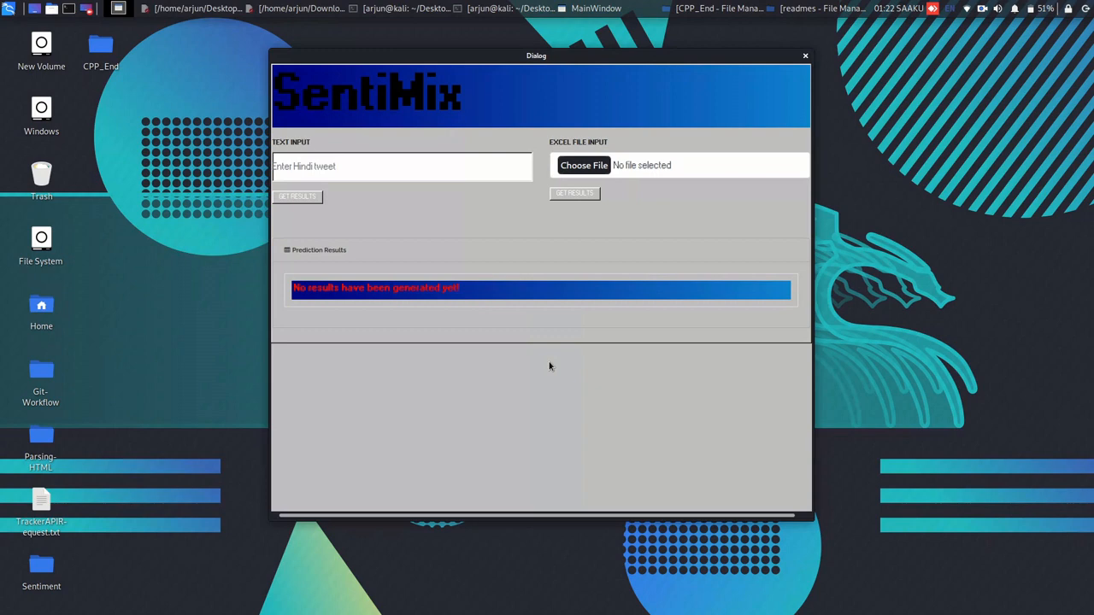
Analyse the Hinglish tweet 'arre ku ya?' from Text Input and show its prediction chart
left_click(406, 166)
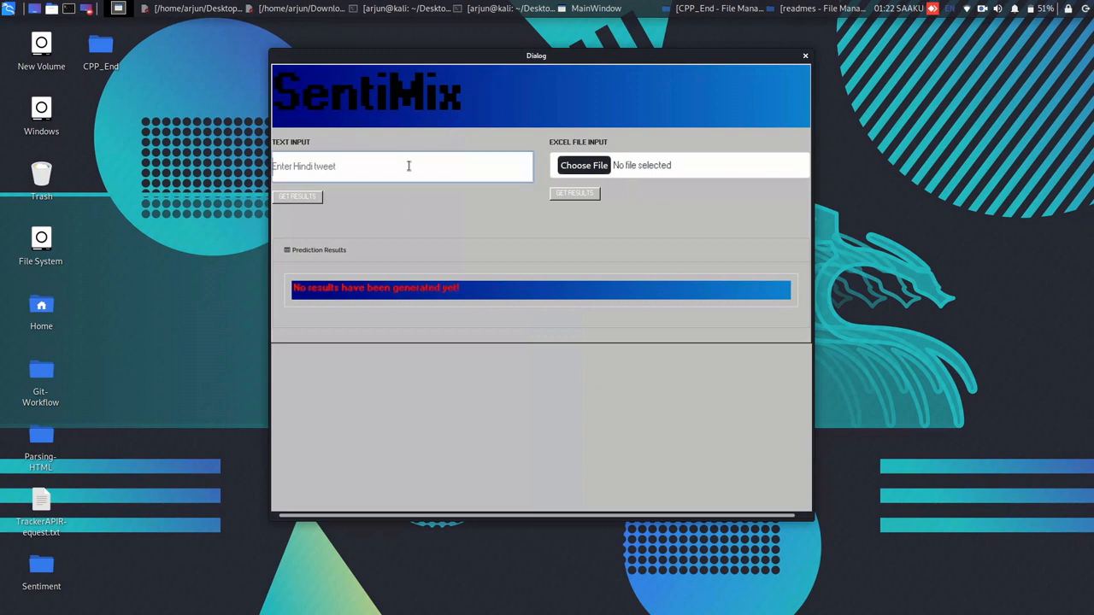
type("arre kutta hai k")
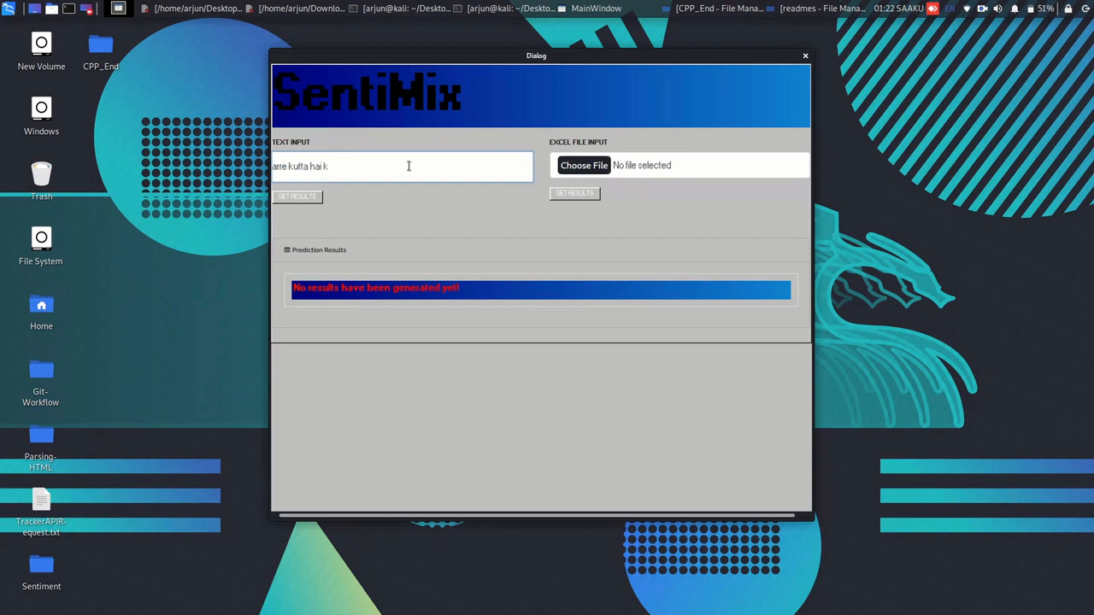
type("ya?")
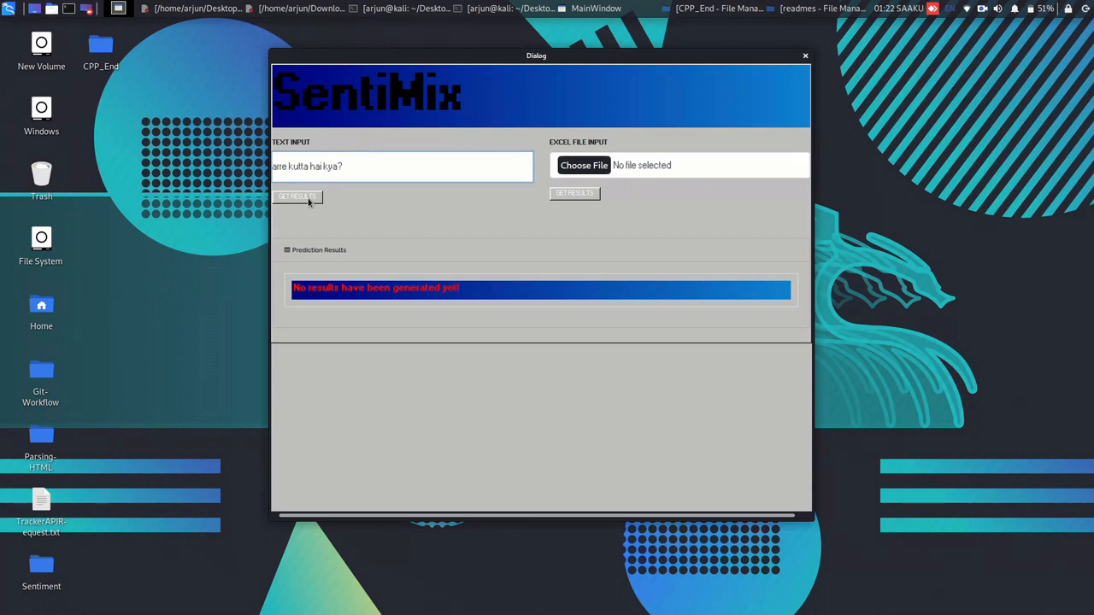
left_click(298, 197)
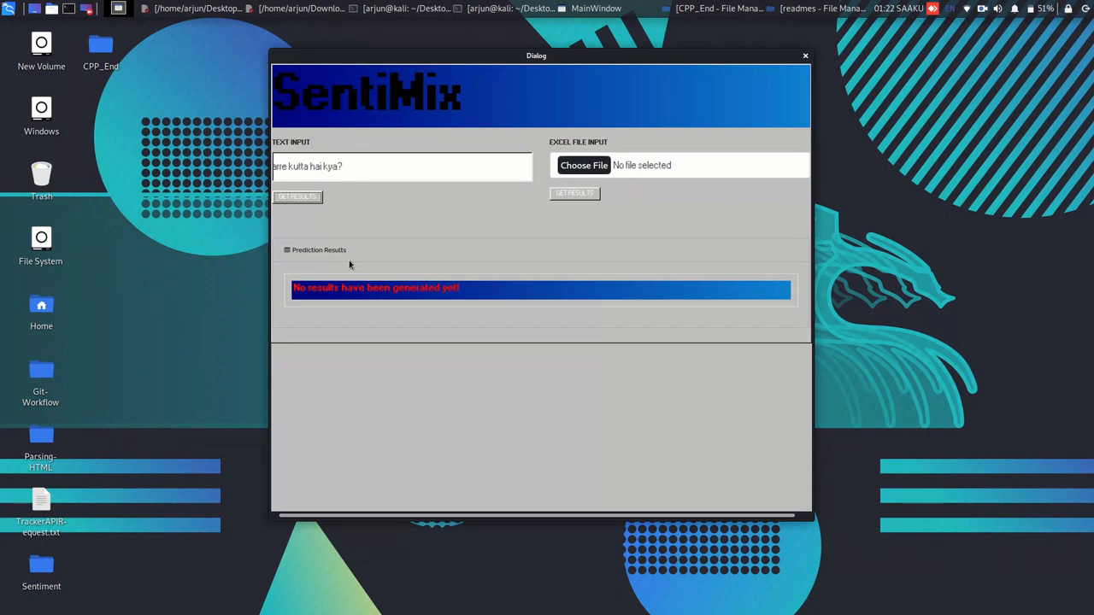
left_click(297, 196)
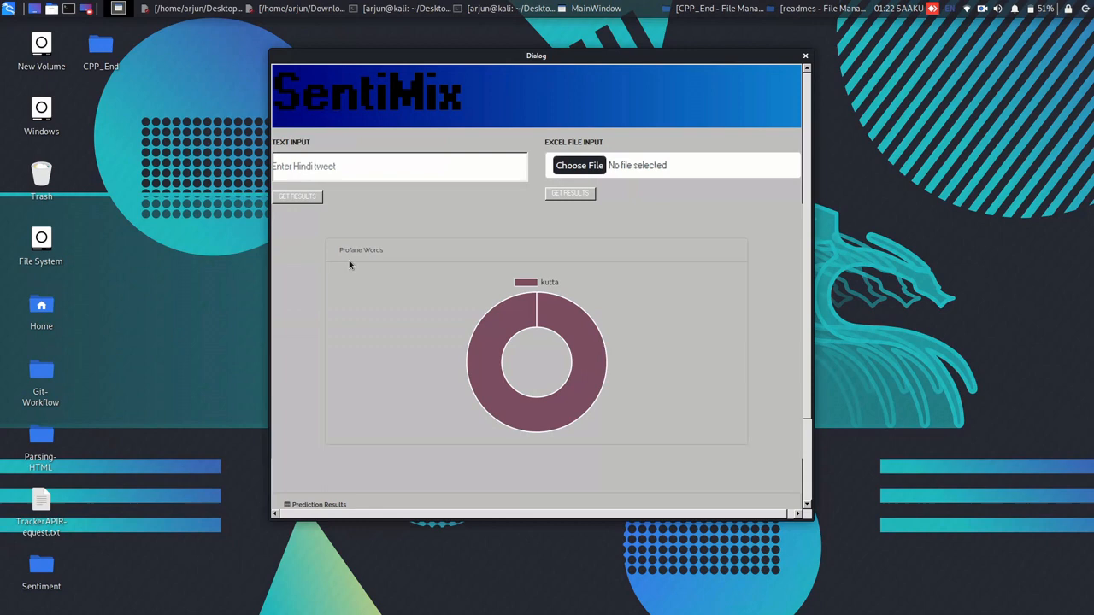
mouse_move(406, 325)
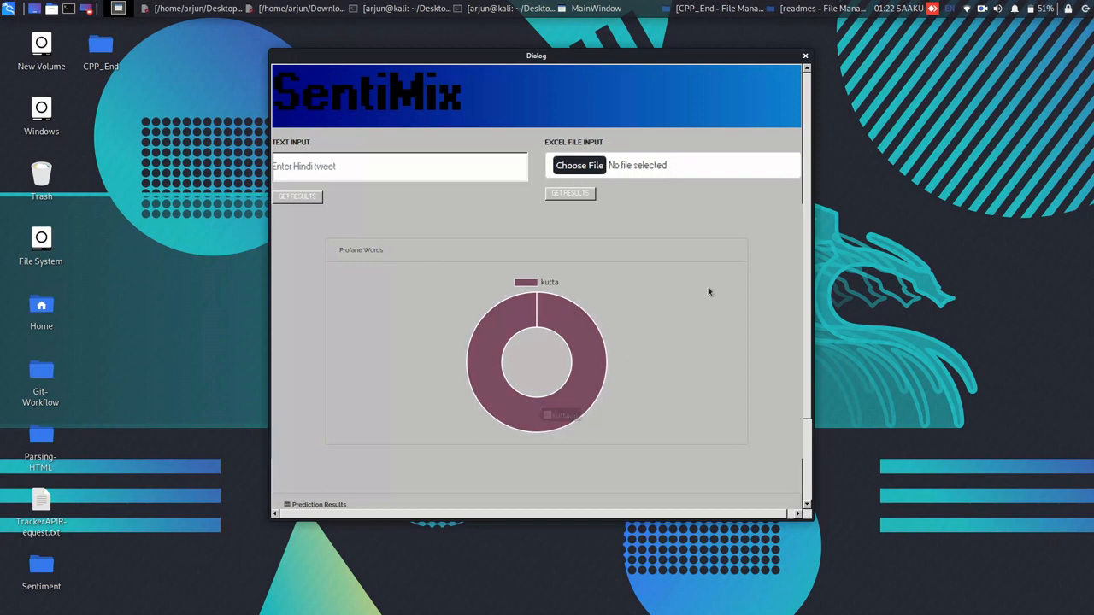
scroll("down", 3)
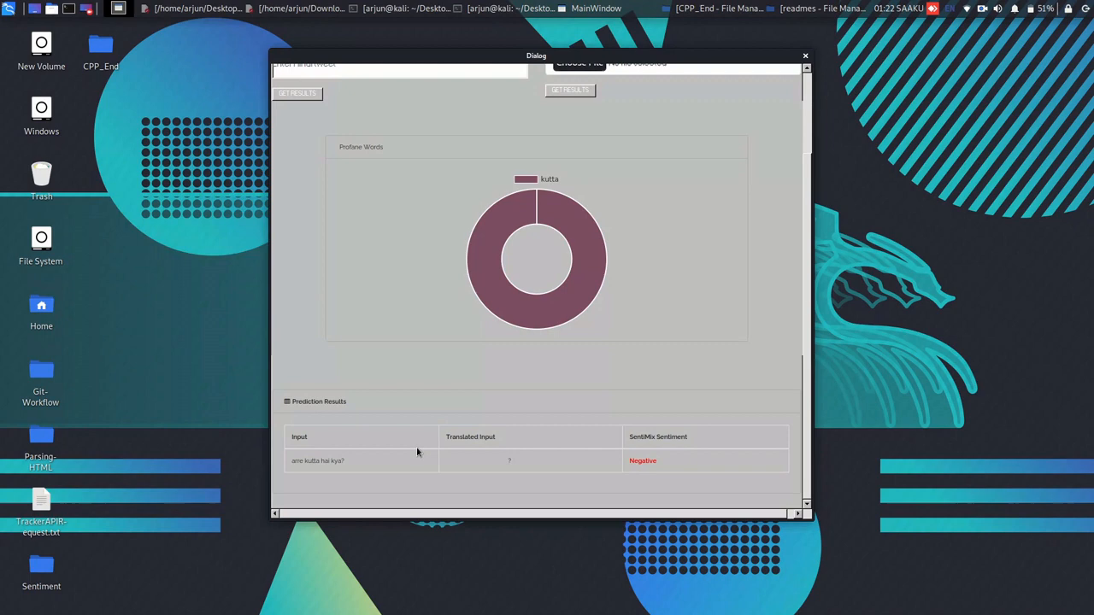
mouse_move(827, 455)
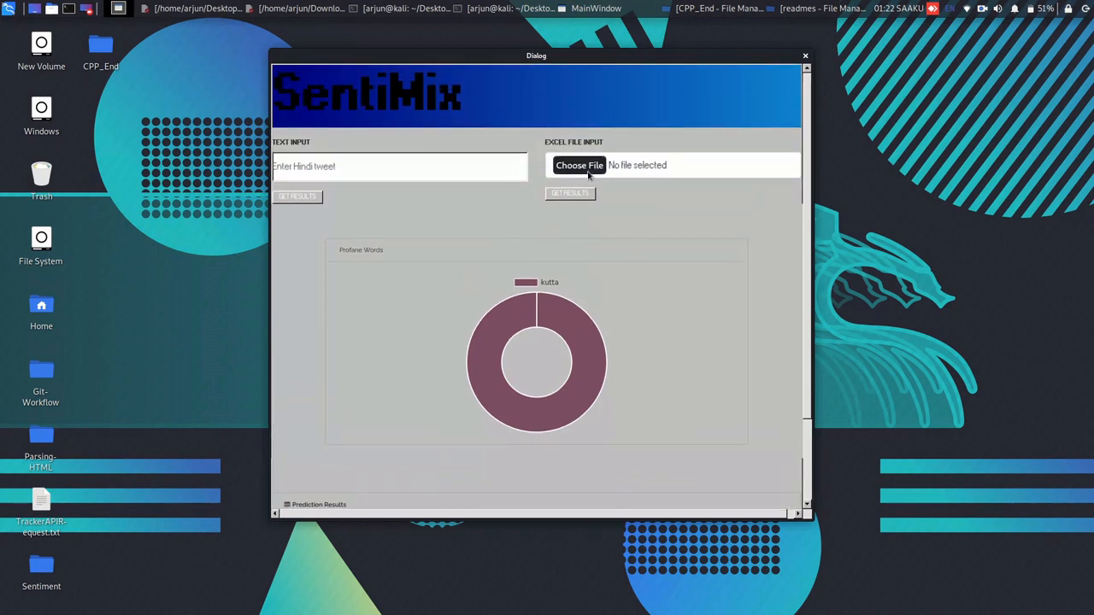
Load senti.xlsx from CPP_End as the Excel File Input and run its sentiment analysis
left_click(579, 164)
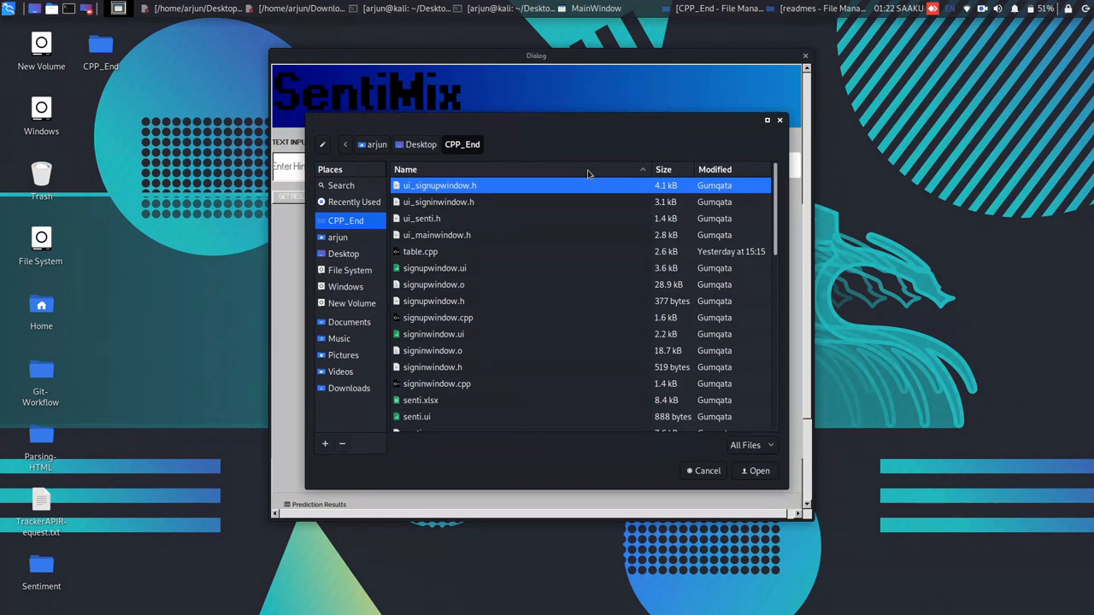
mouse_move(479, 408)
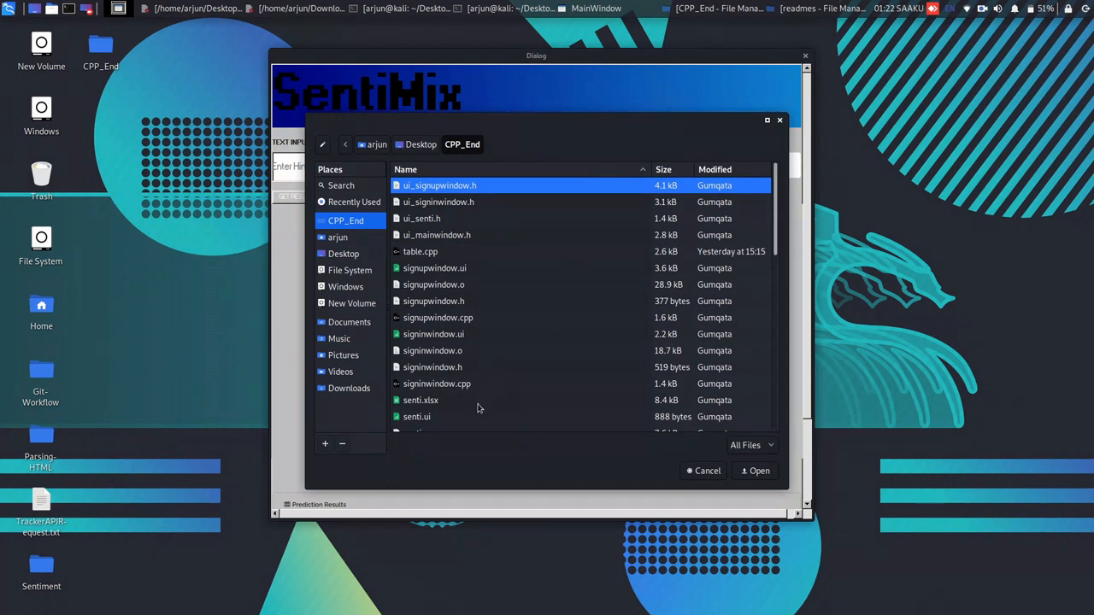
left_click(421, 400)
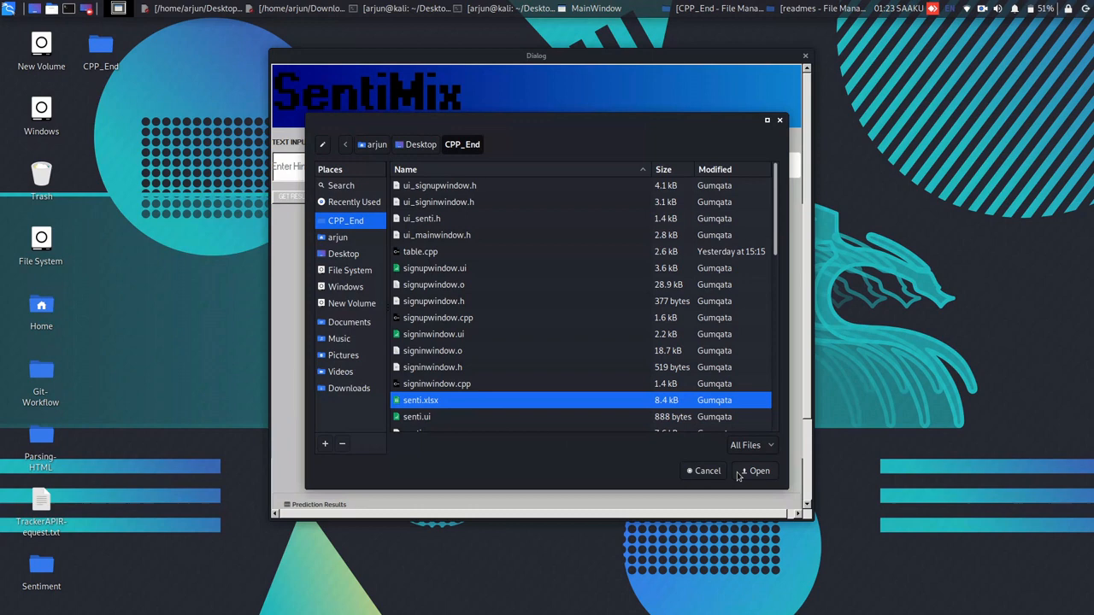
left_click(754, 472)
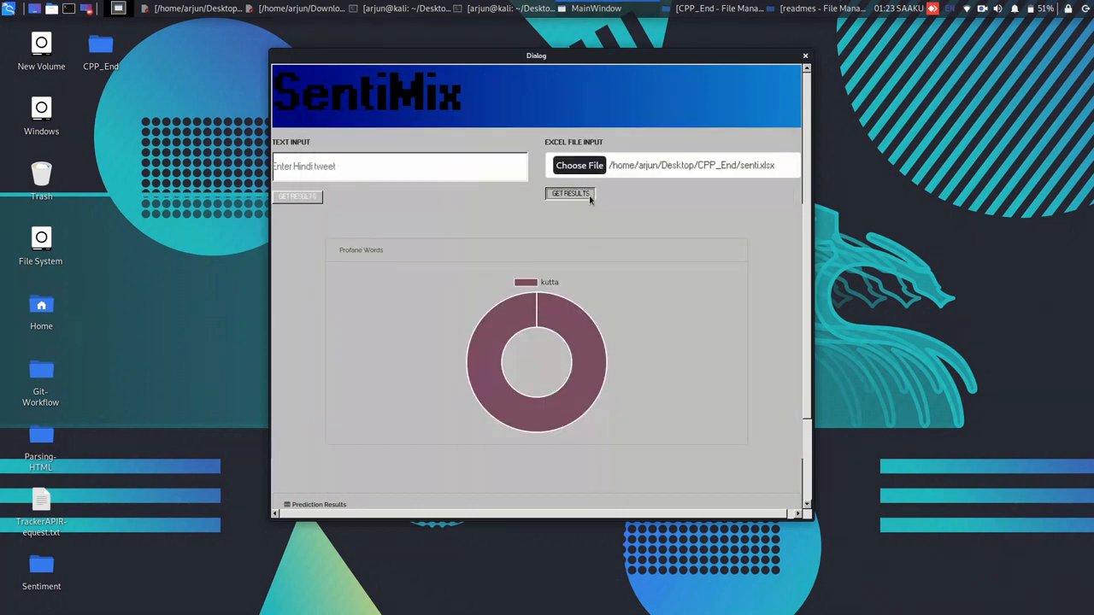
left_click(571, 194)
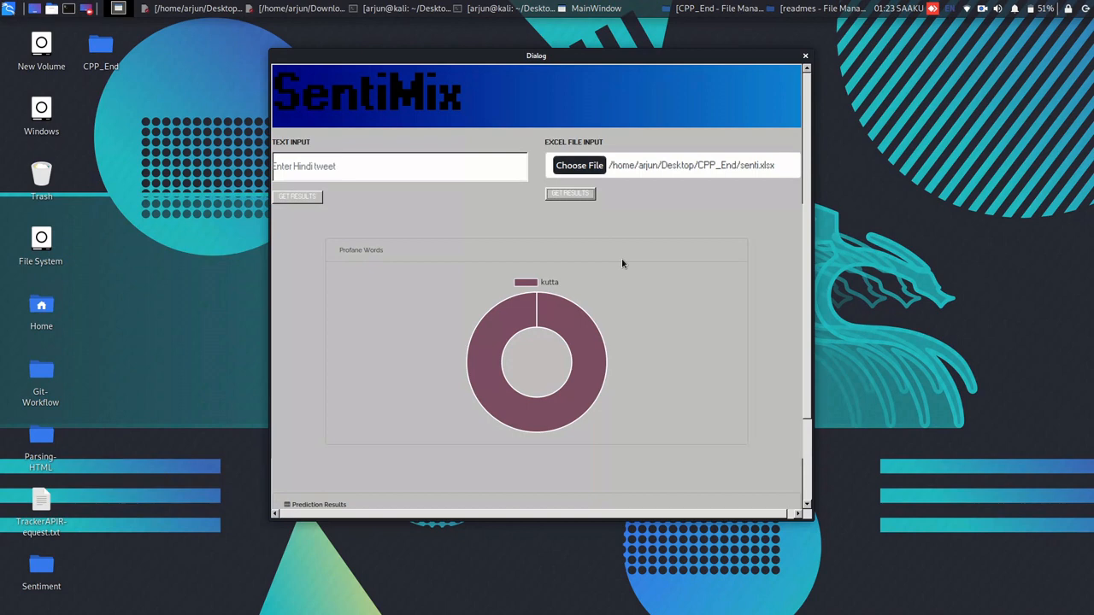